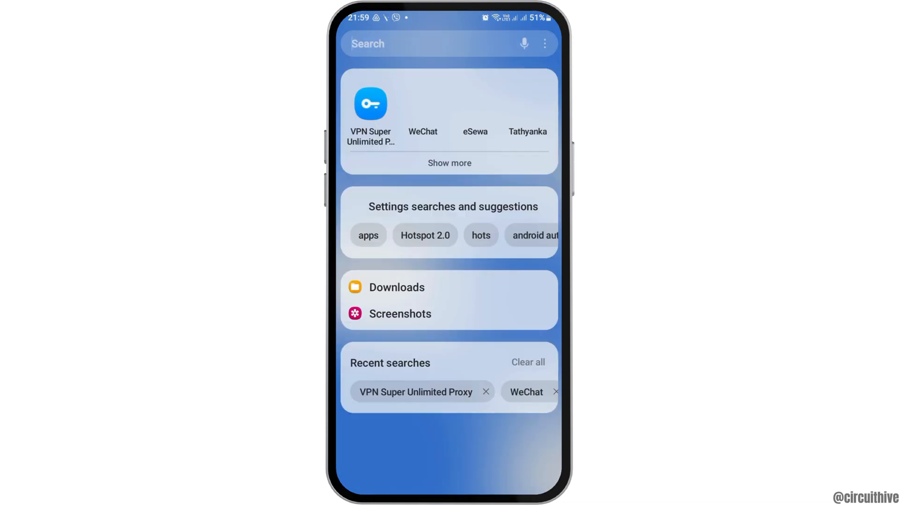
- Search the phone for 'gmail' and launch the Gmail app
type("gmail")
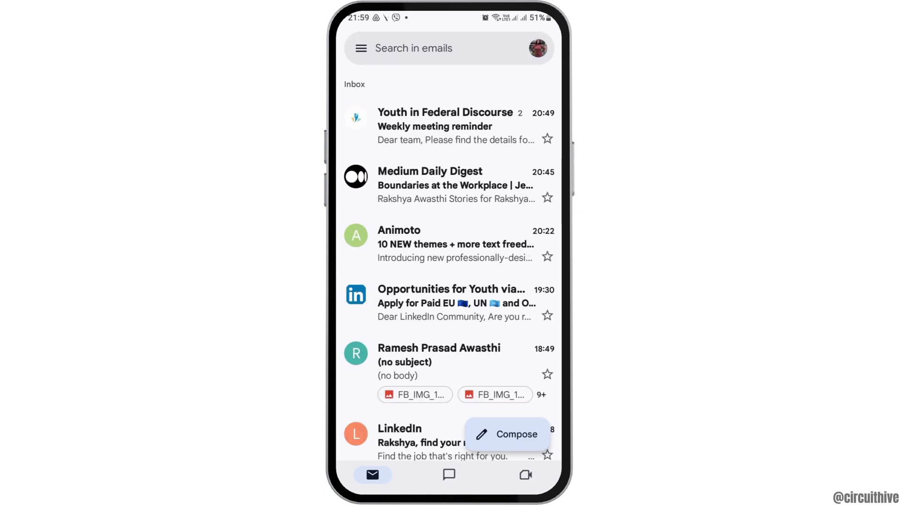
- Open the Google account list from the profile picture, close it, and reopen it
left_click(536, 48)
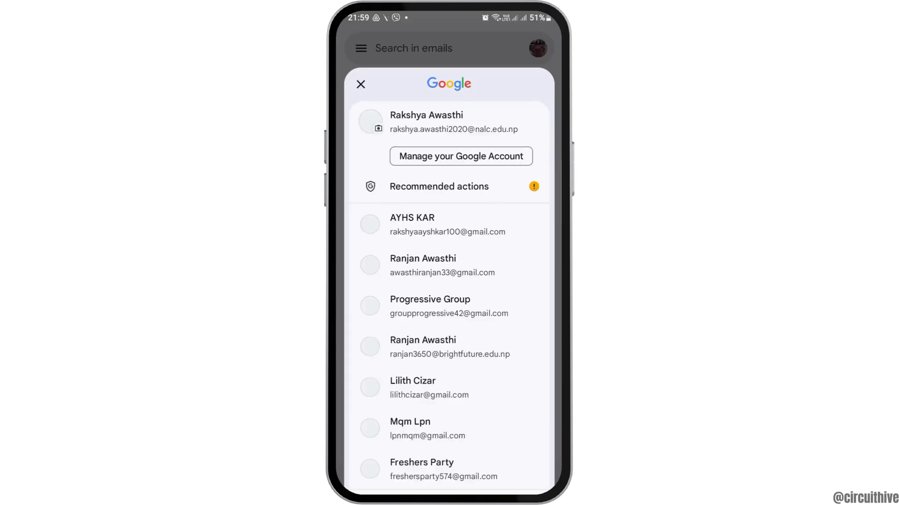
left_click(361, 84)
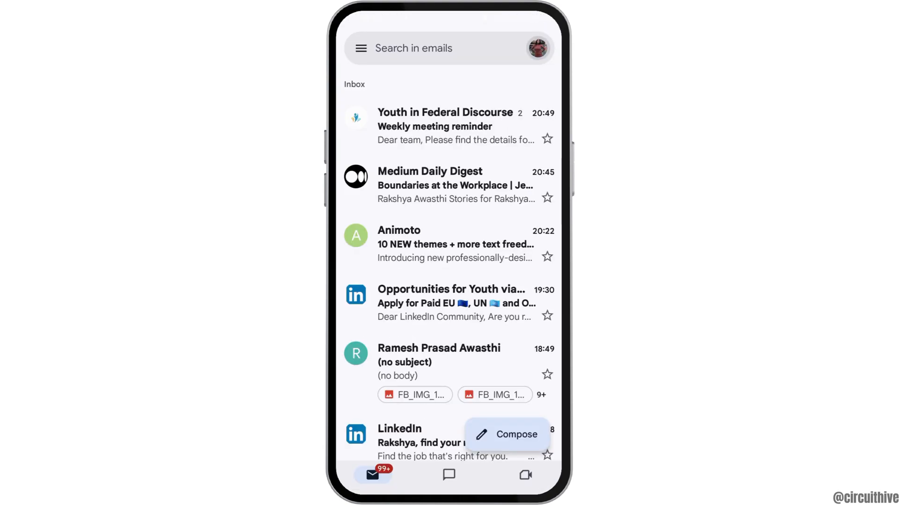
left_click(536, 49)
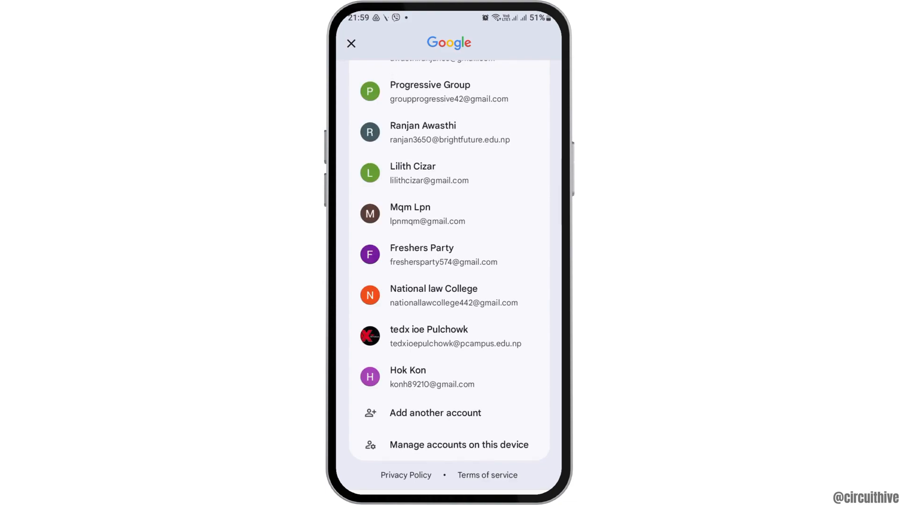